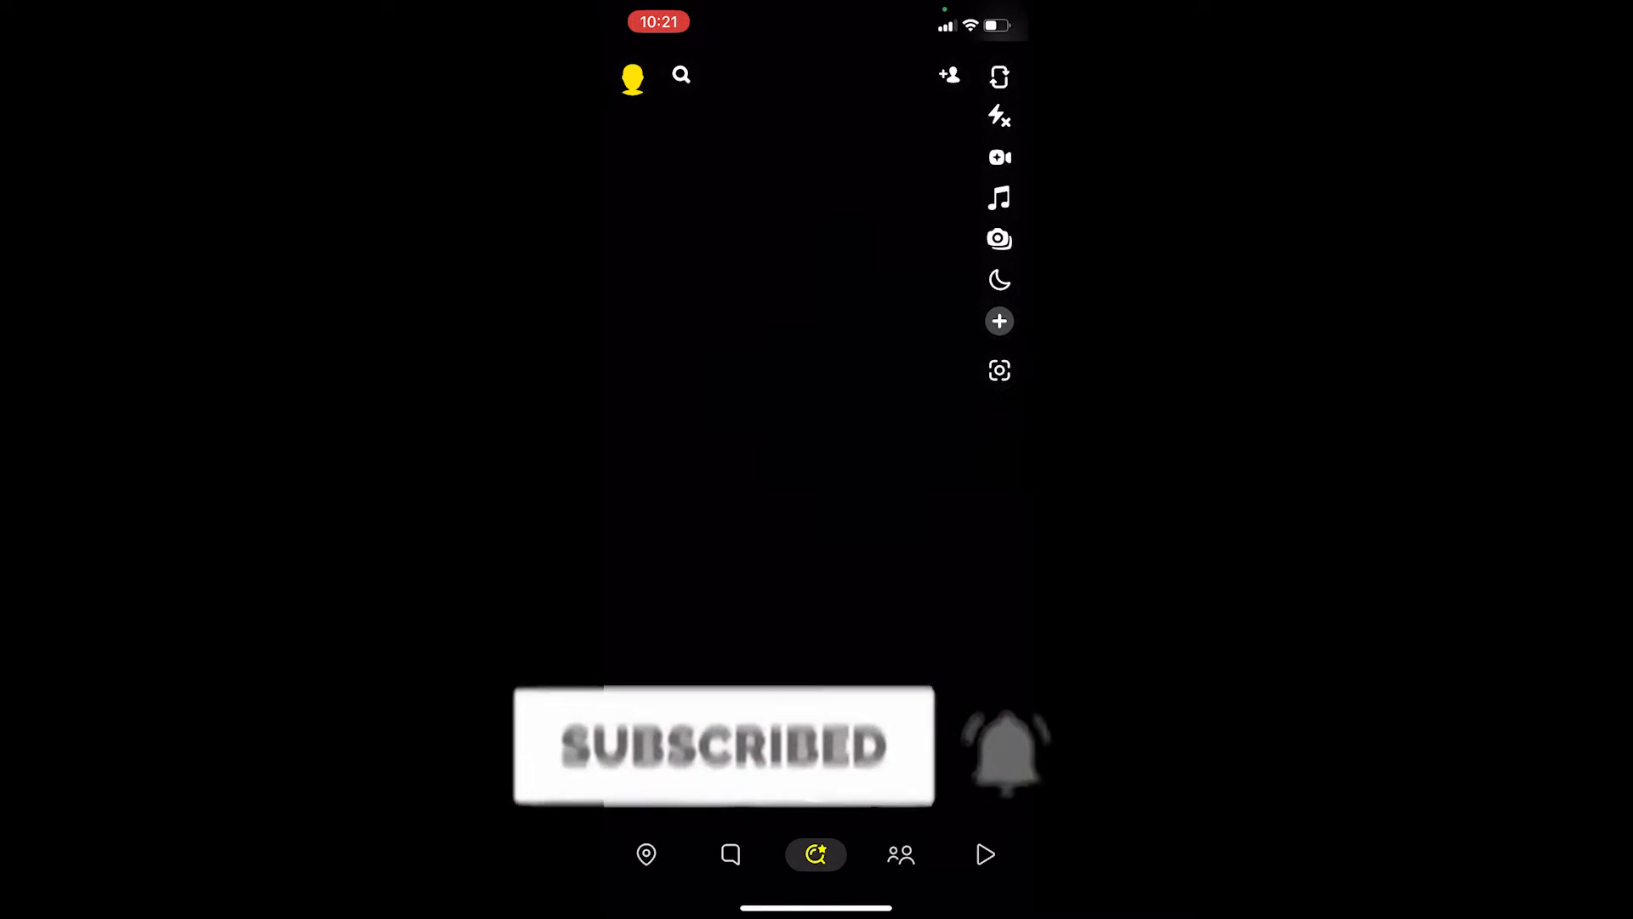
Go from the profile Bitmoji through Settings to the Email settings page
left_click(633, 79)
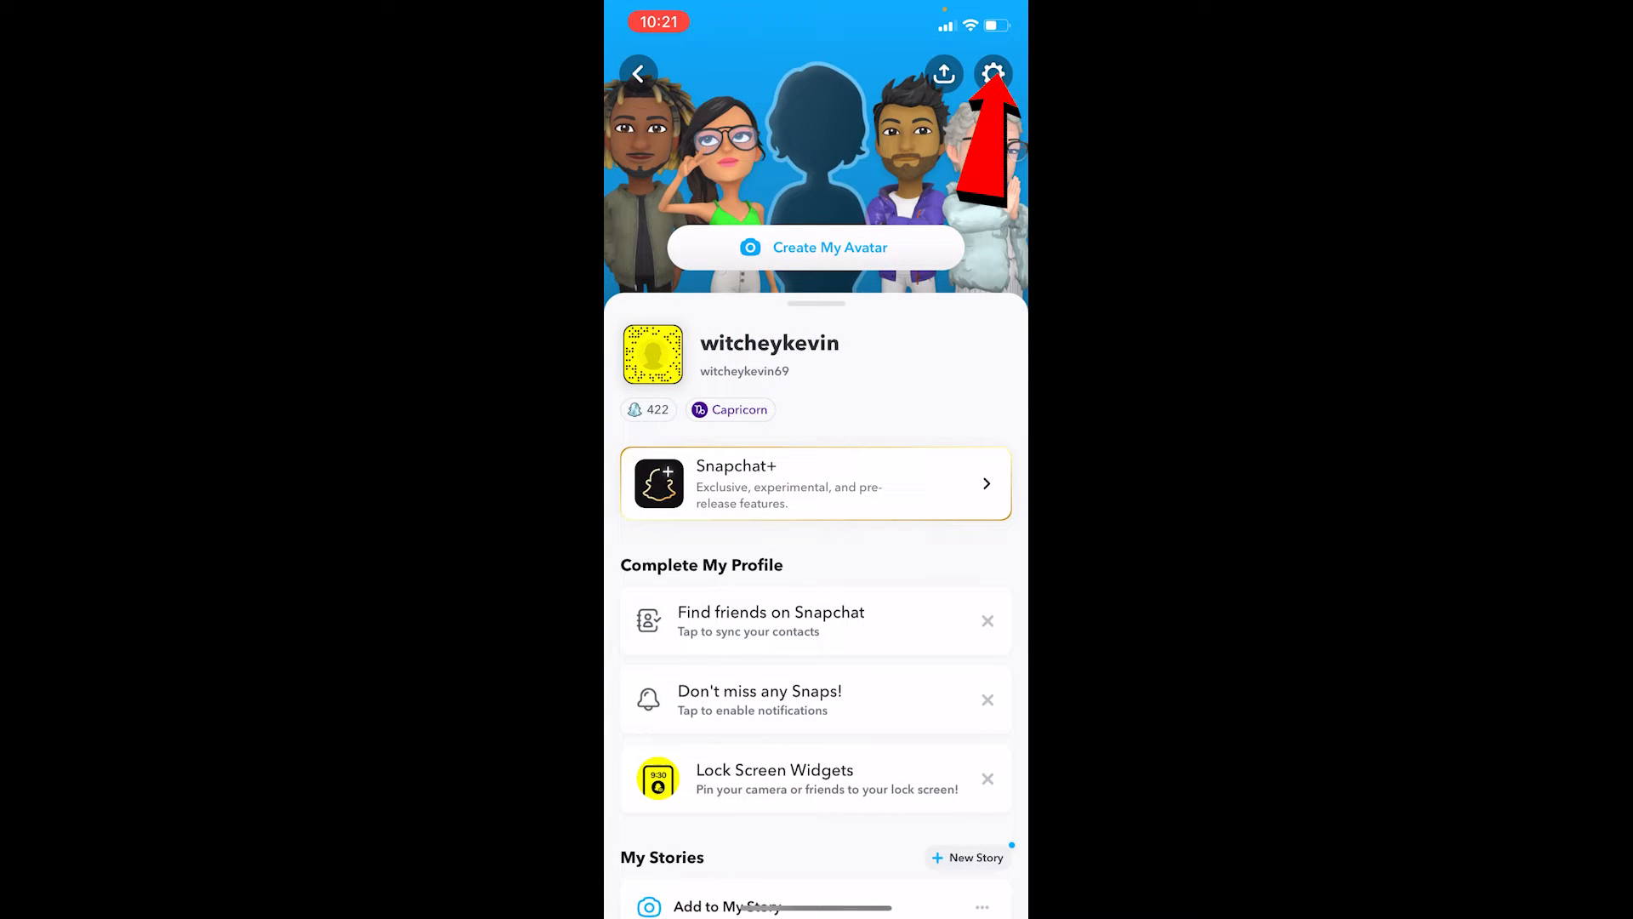
left_click(991, 74)
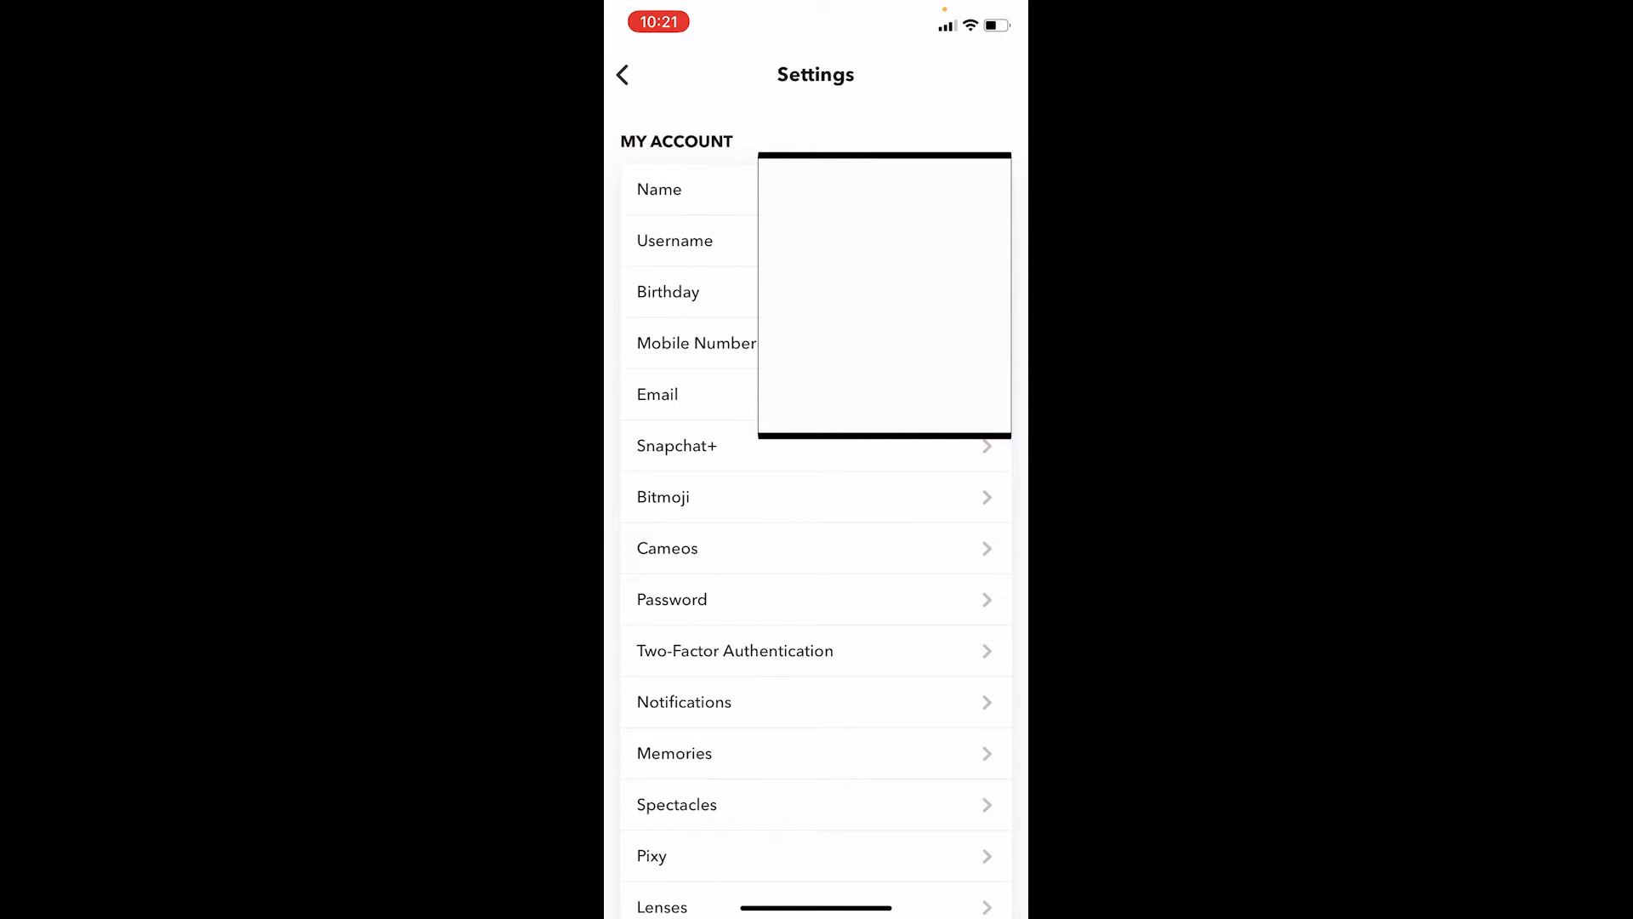
left_click(657, 394)
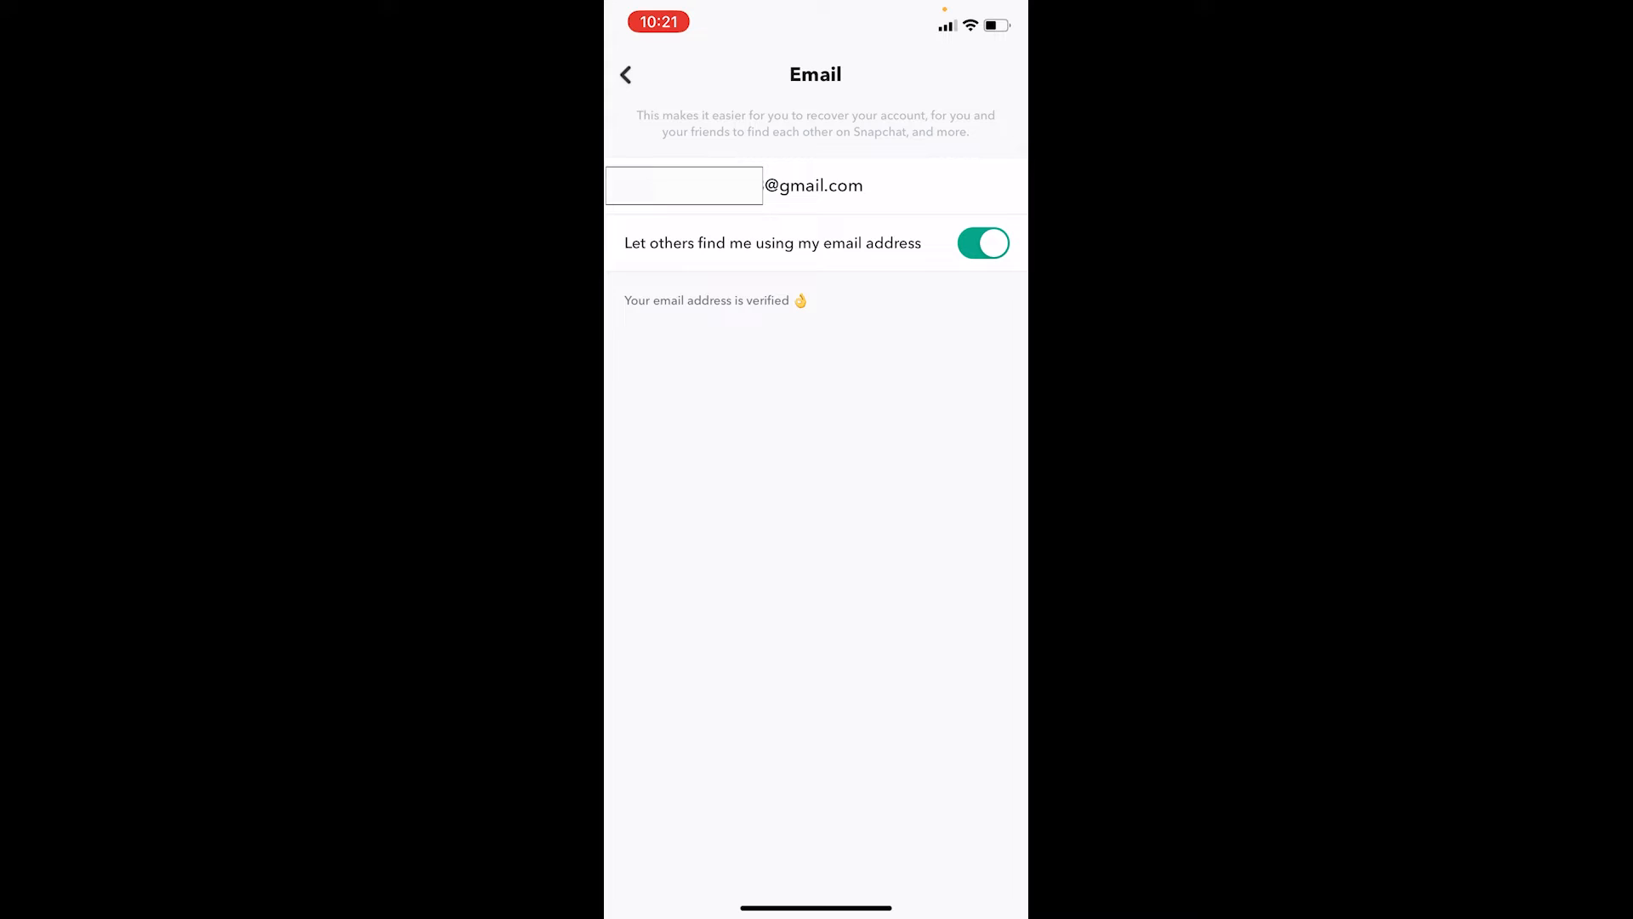
Erase the old Gmail address and submit the new one for verification
left_click(683, 186)
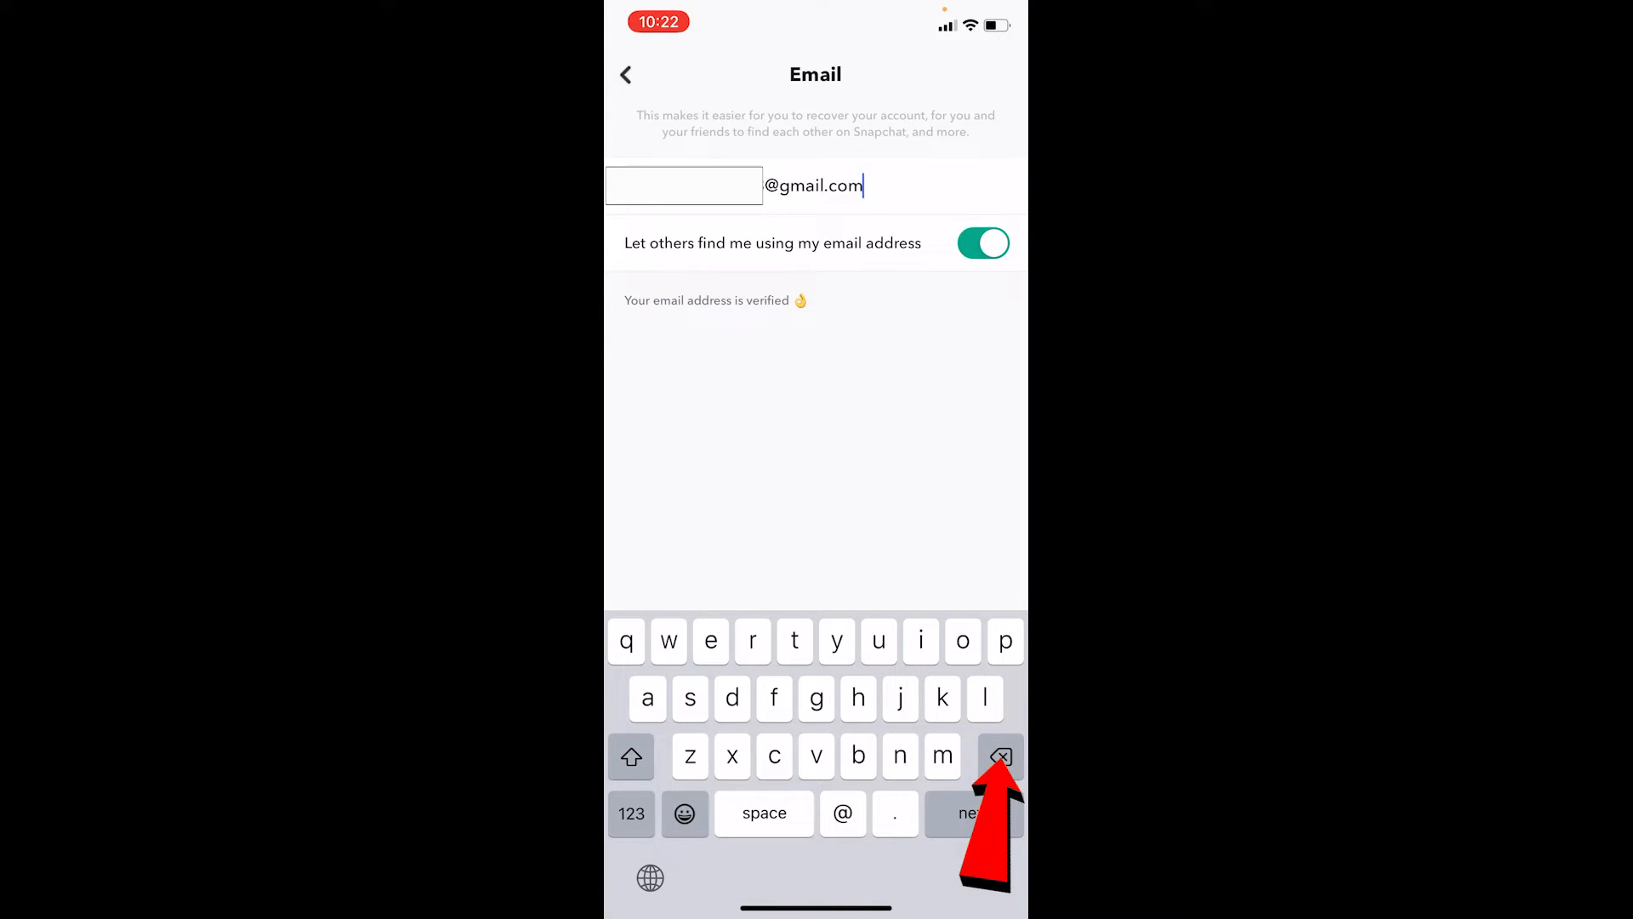
left_click(998, 756)
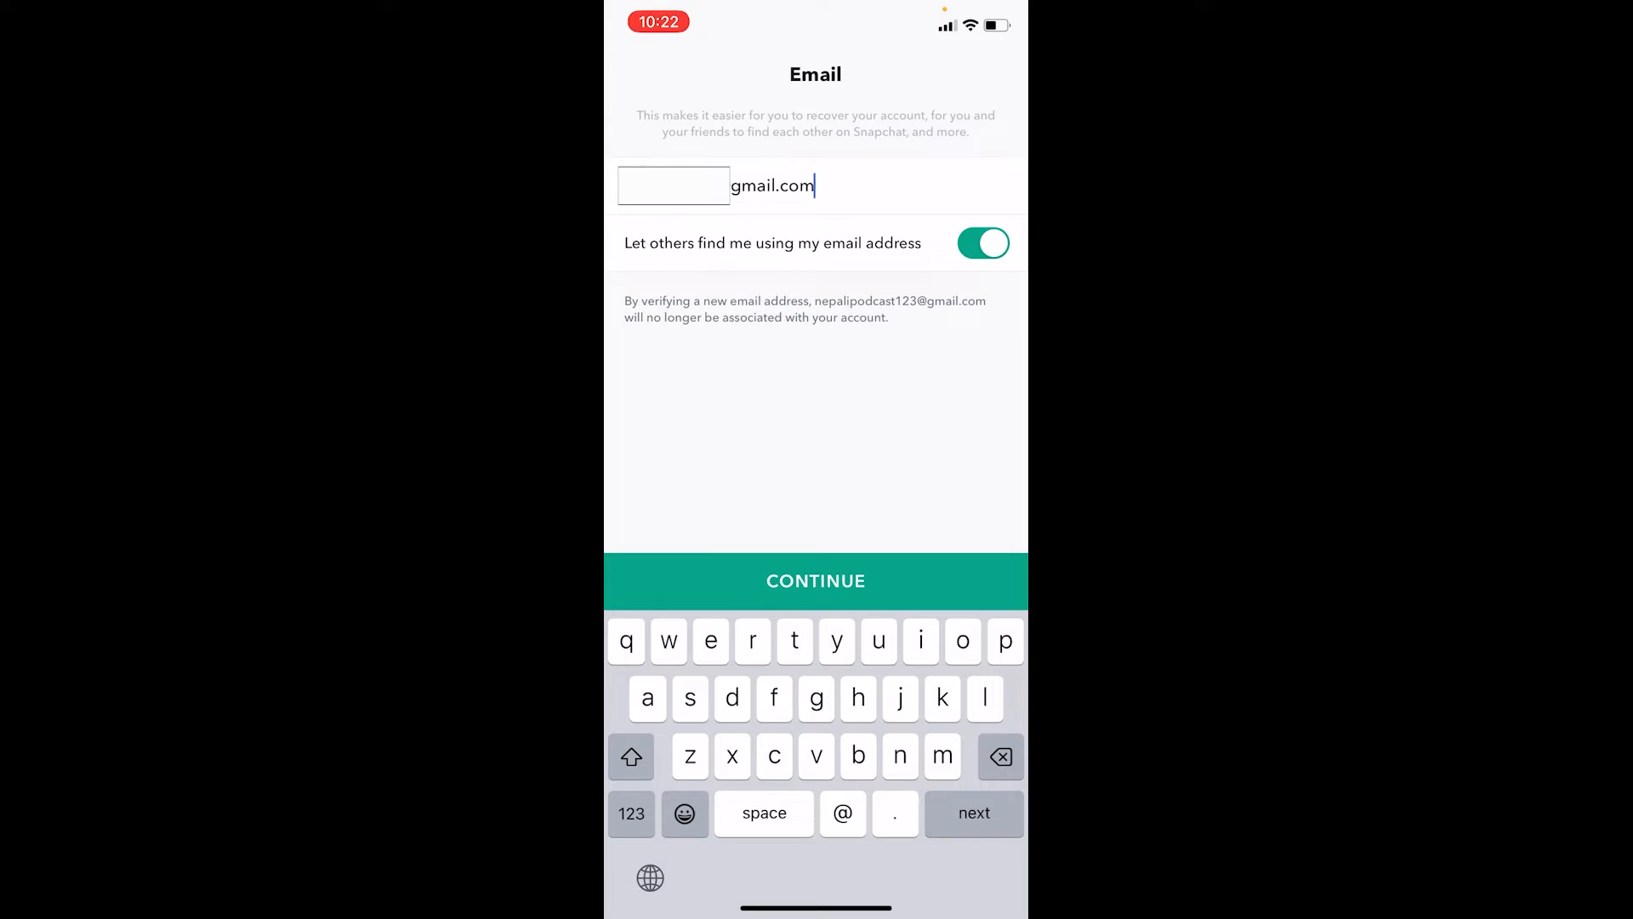
left_click(816, 580)
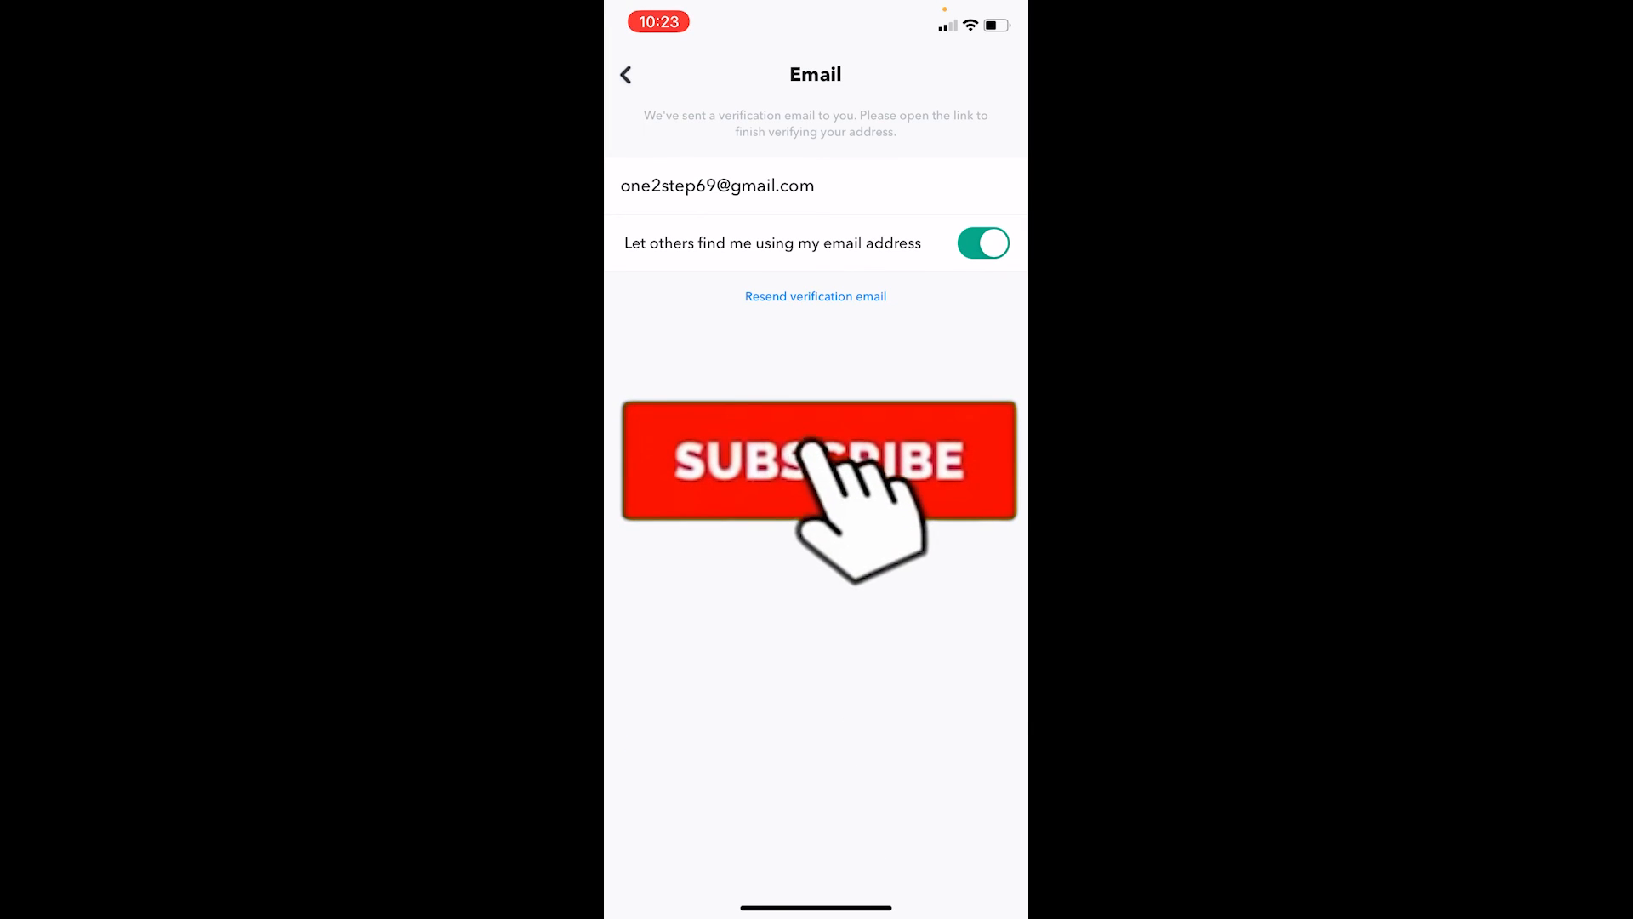
Confirm the new Gmail address, leaving it pending verification with a resend link
left_click(816, 460)
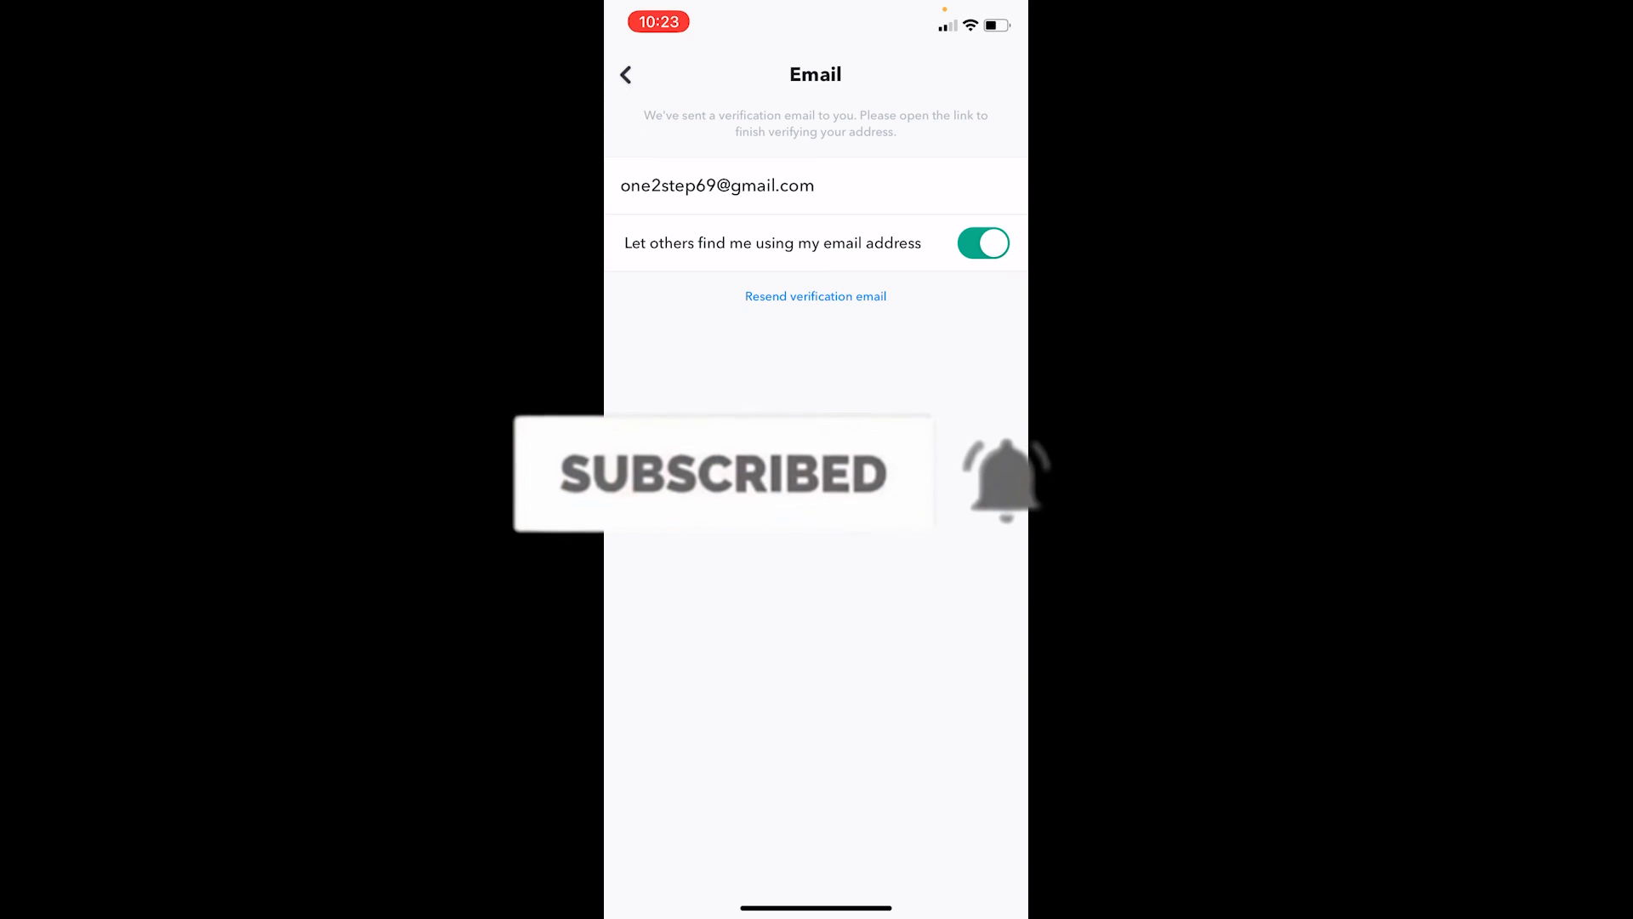